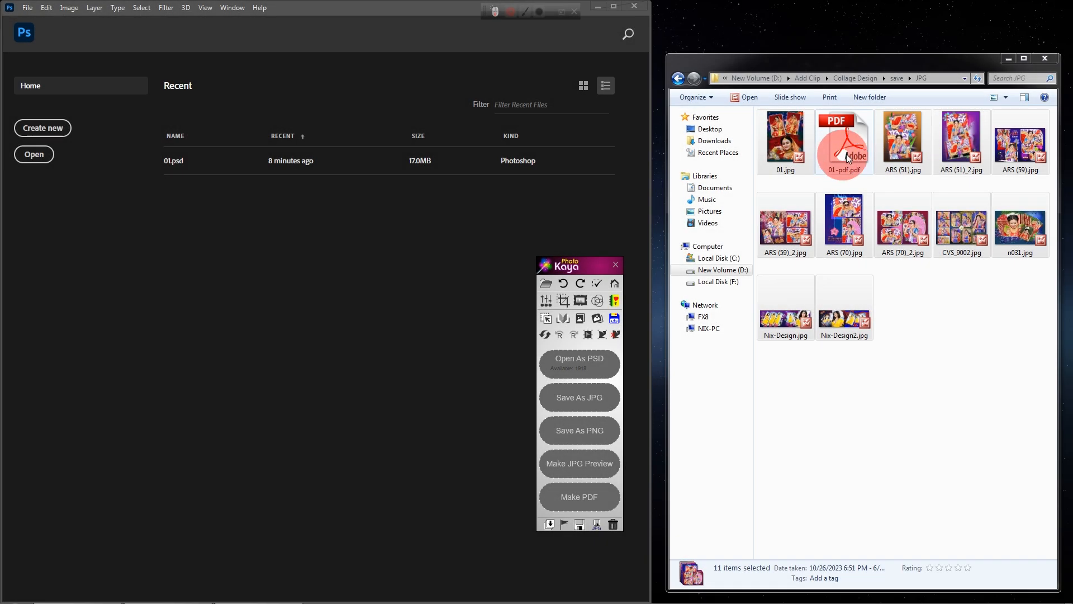
- View 01-pdf.pdf from the JPG folder in Adobe Reader at 33.3% zoom, declining full screen, and scroll through its pages
{"action": "left_click", "coordinate": [844, 141]}
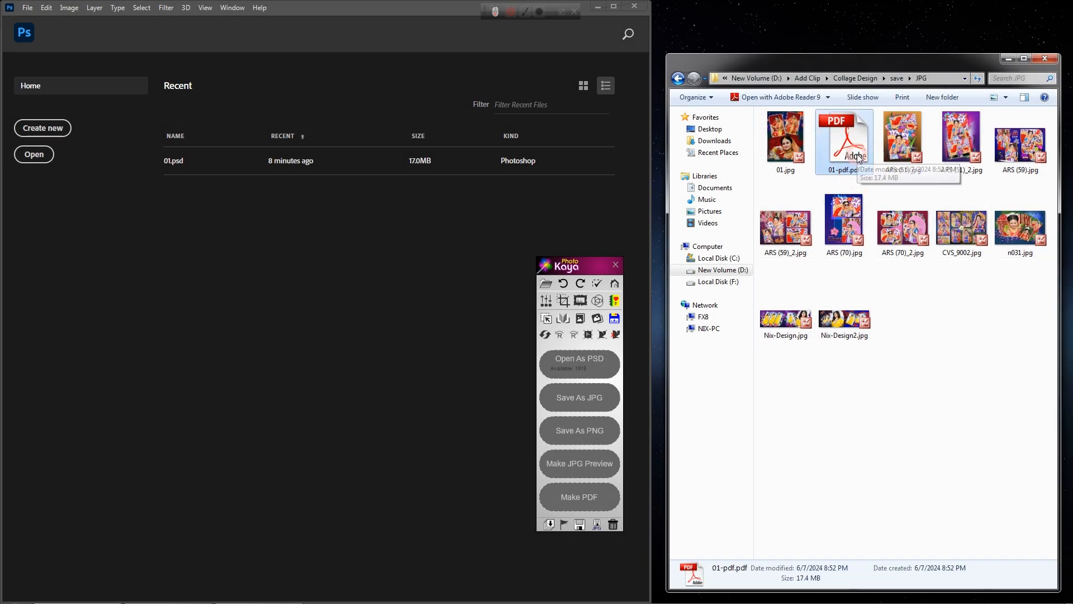
{"action": "double_click", "coordinate": [844, 140]}
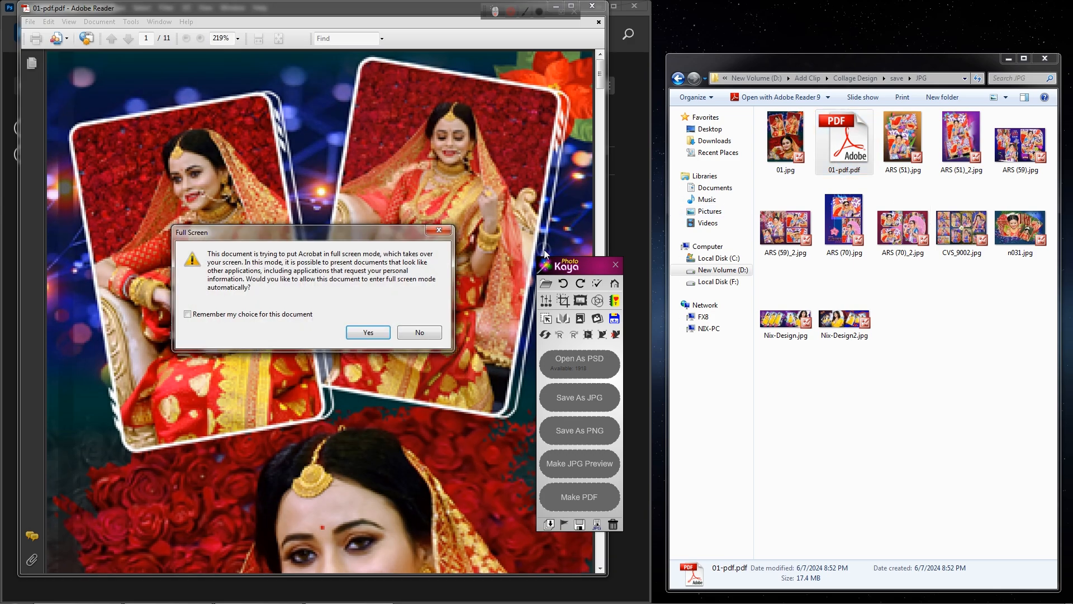
{"action": "left_click", "coordinate": [419, 332]}
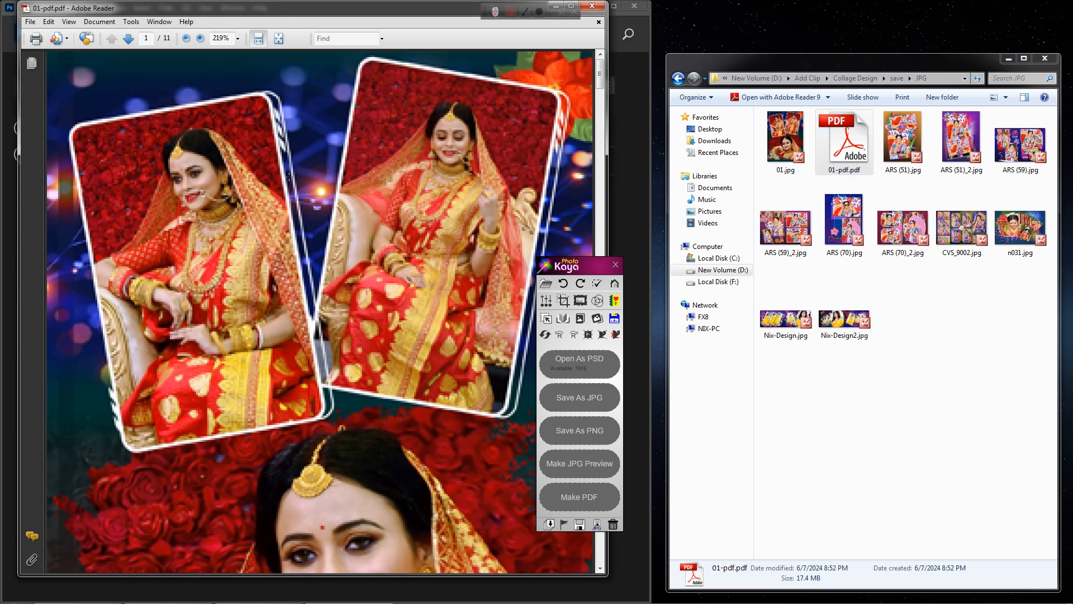
{"action": "left_click", "coordinate": [198, 38]}
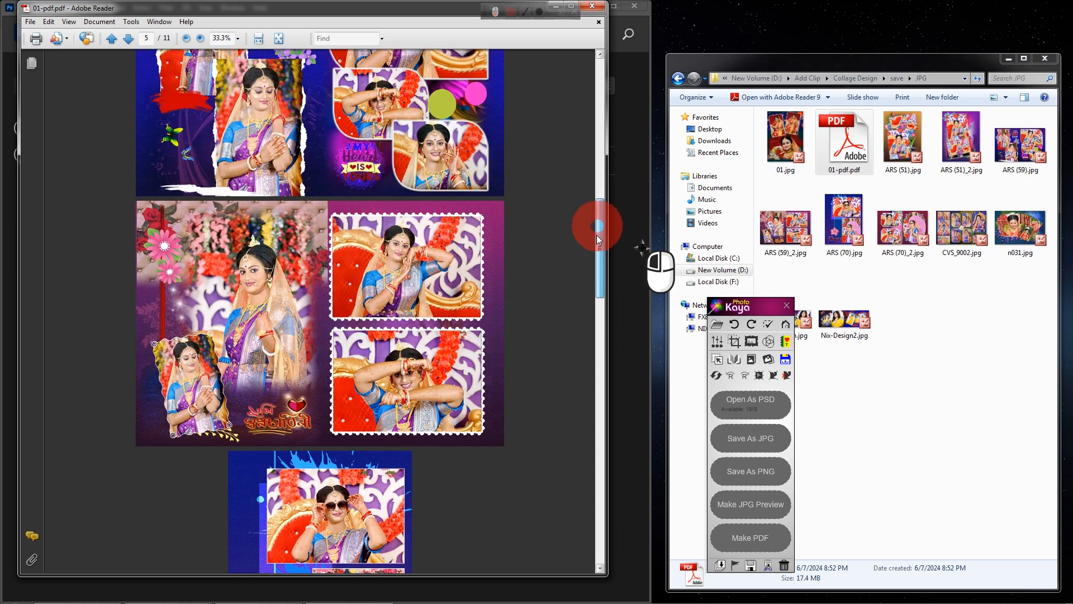
{"action": "left_click_drag", "start_coordinate": [598, 223], "coordinate": [598, 317]}
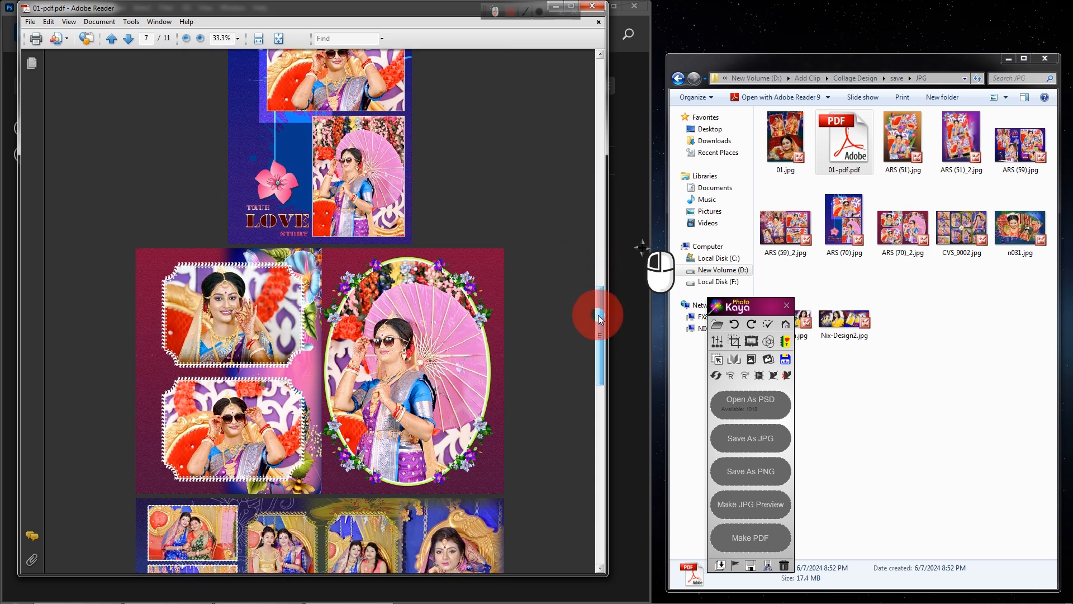
{"action": "left_click_drag", "start_coordinate": [597, 318], "coordinate": [604, 362]}
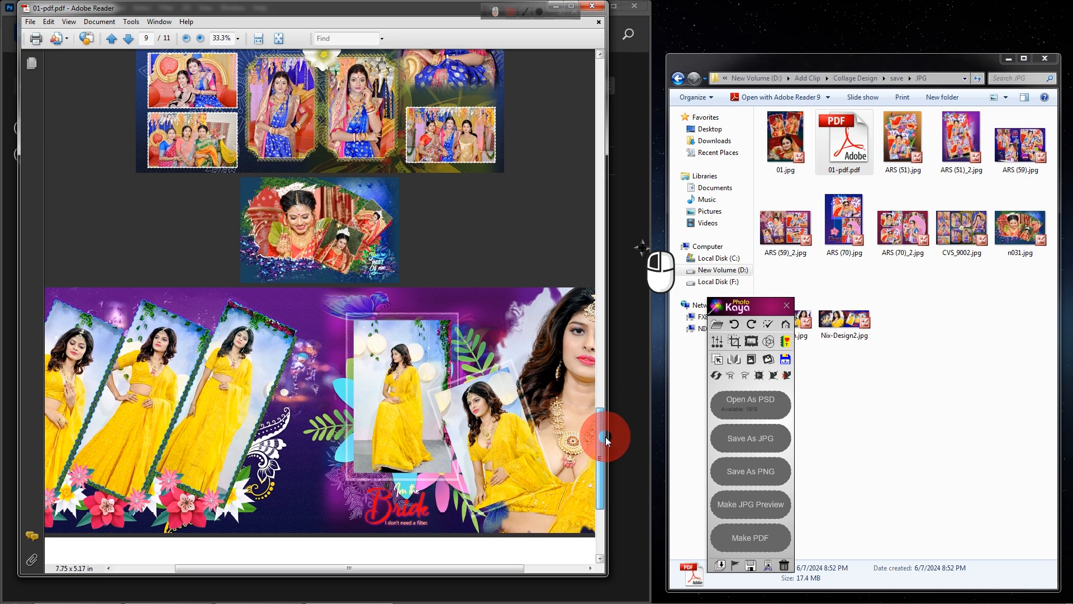
{"action": "scroll", "scroll_direction": "down", "scroll_amount": 3}
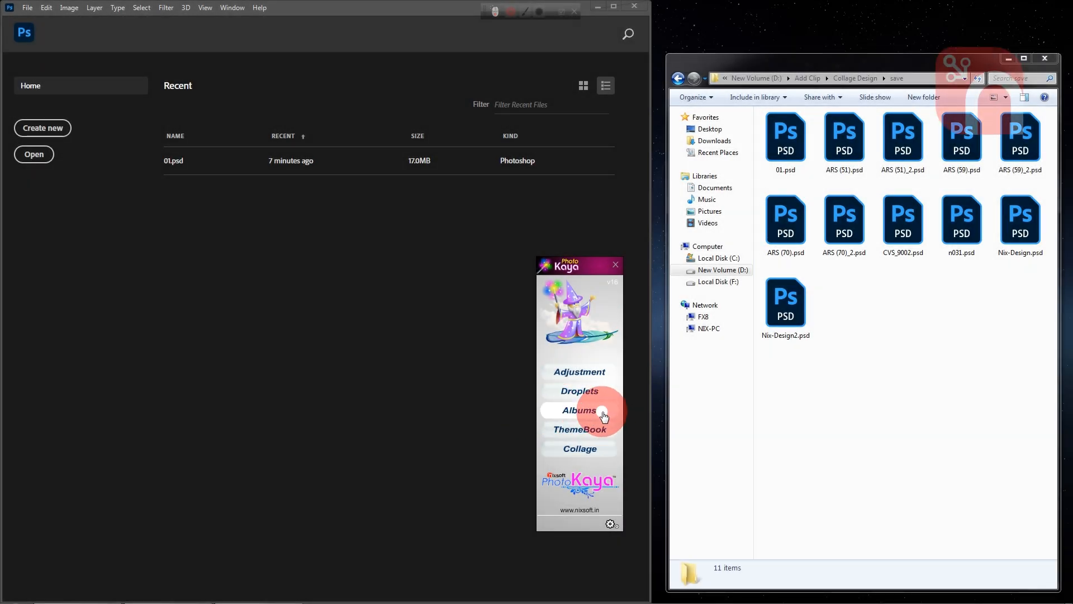
- Show PhotoKaya's Albums tools and its Smart Save / PDF Convert options
{"action": "left_click", "coordinate": [578, 409]}
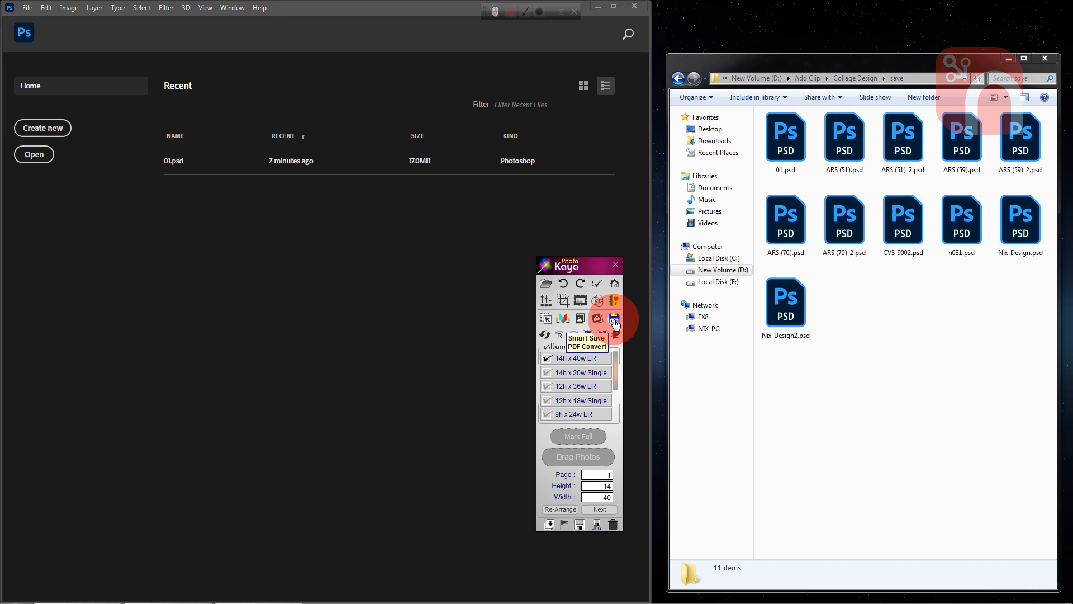
{"action": "left_click", "coordinate": [613, 319]}
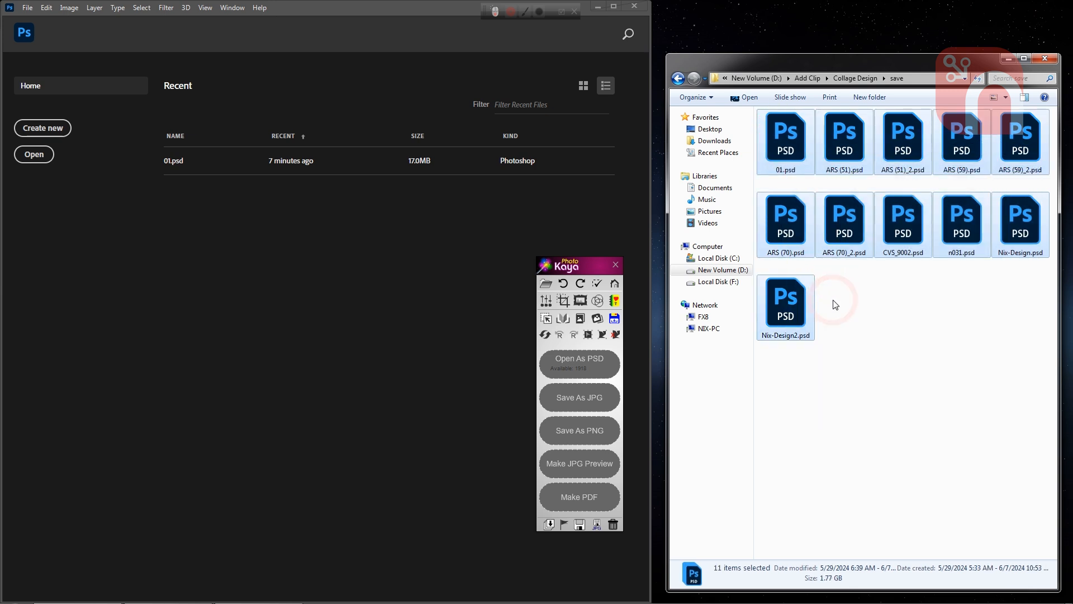
- Batch-save the 11 selected PSD collages as JPGs with PhotoKaya's Save As JPG
{"action": "left_click", "coordinate": [786, 141]}
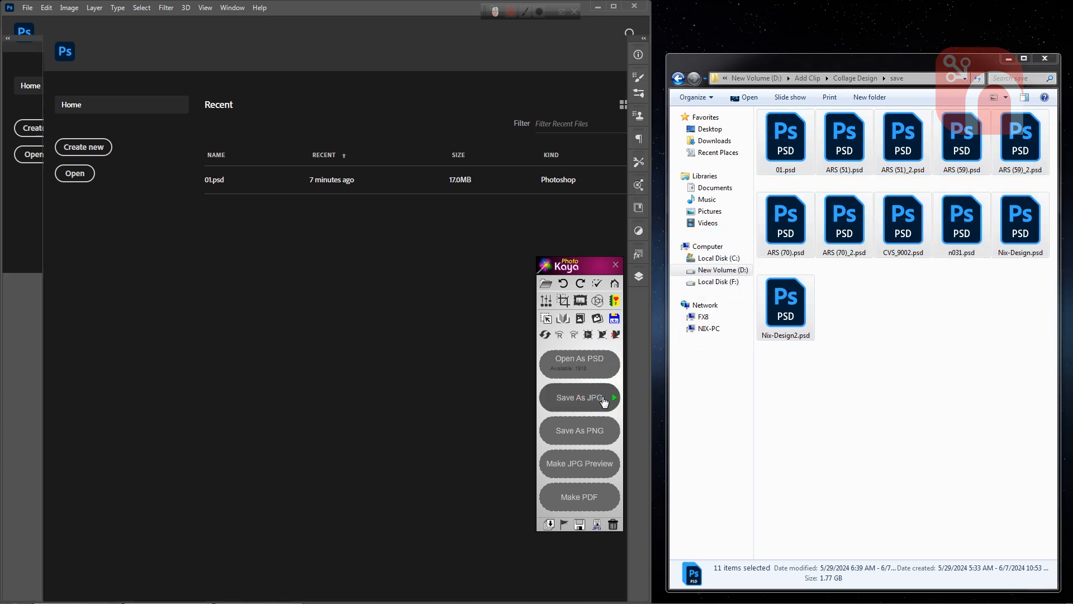
{"action": "left_click", "coordinate": [578, 396]}
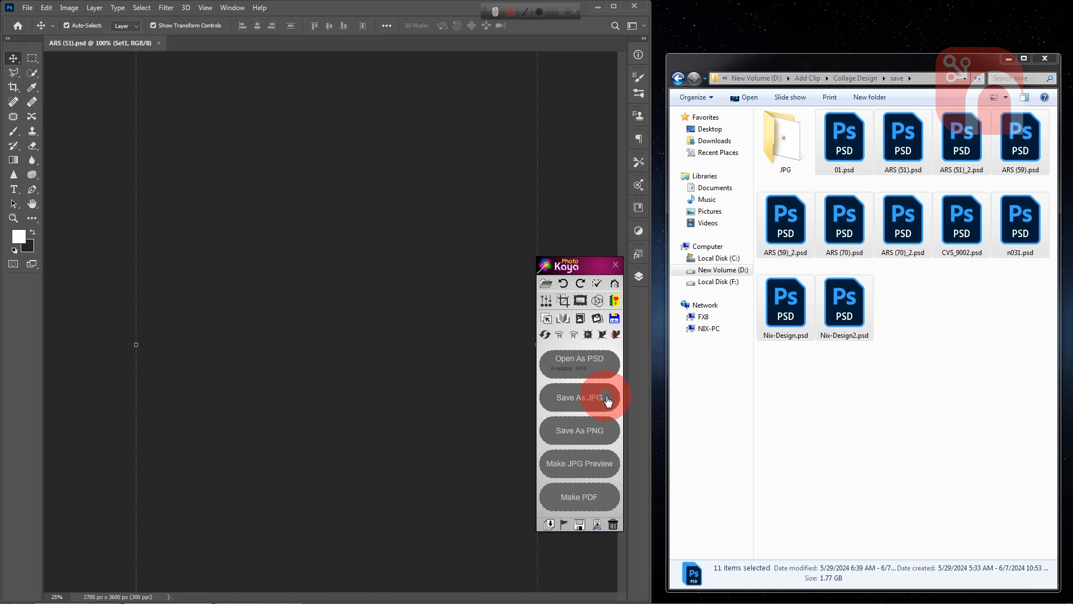
{"action": "left_click", "coordinate": [579, 397]}
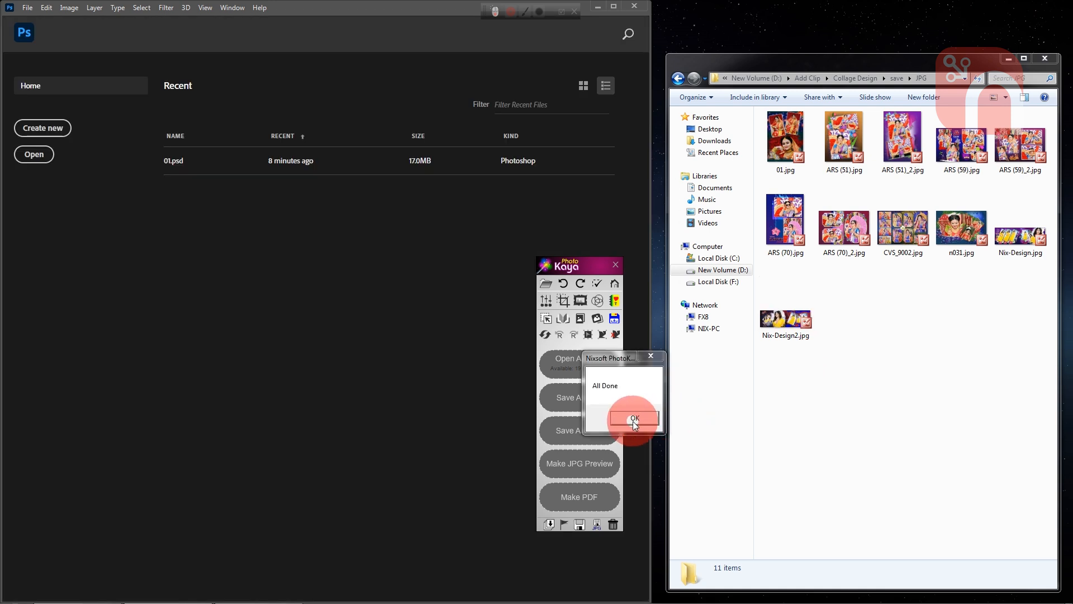
- Merge the 11 JPGs in the JPG folder into 01-pdf.pdf with Make PDF, dismissing the completion messages
{"action": "left_click", "coordinate": [634, 418]}
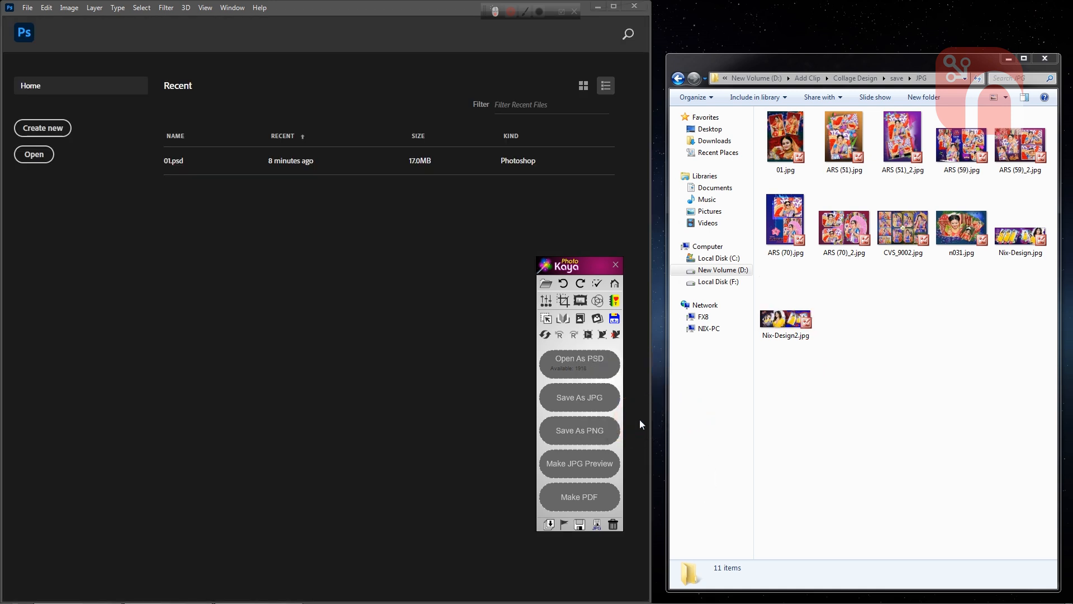
{"action": "left_click", "coordinate": [784, 137]}
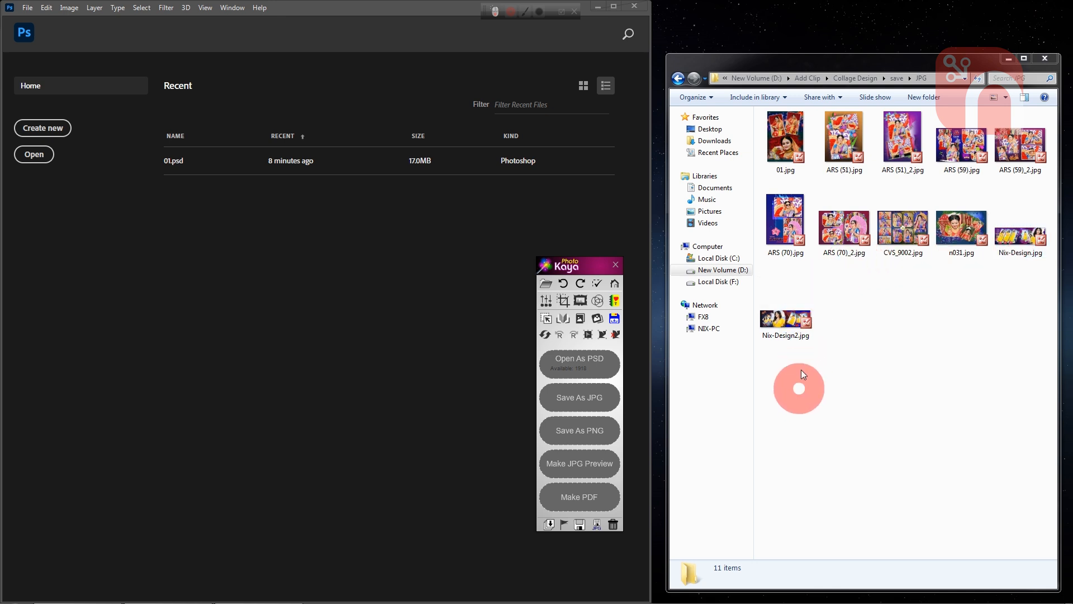
{"action": "left_click", "coordinate": [784, 136]}
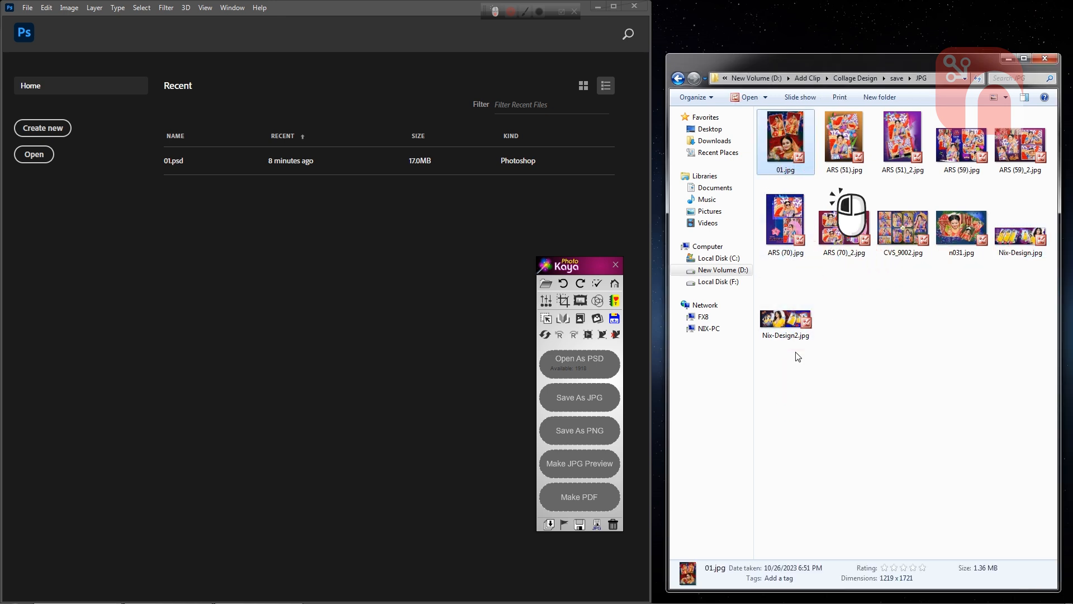
{"action": "left_click", "coordinate": [785, 318]}
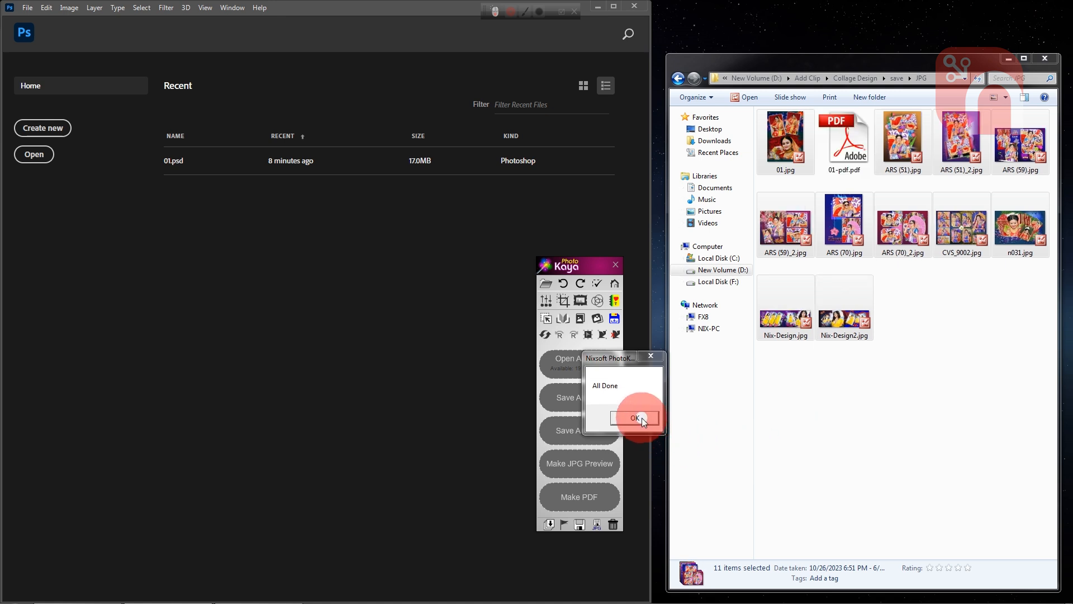
{"action": "left_click", "coordinate": [633, 418]}
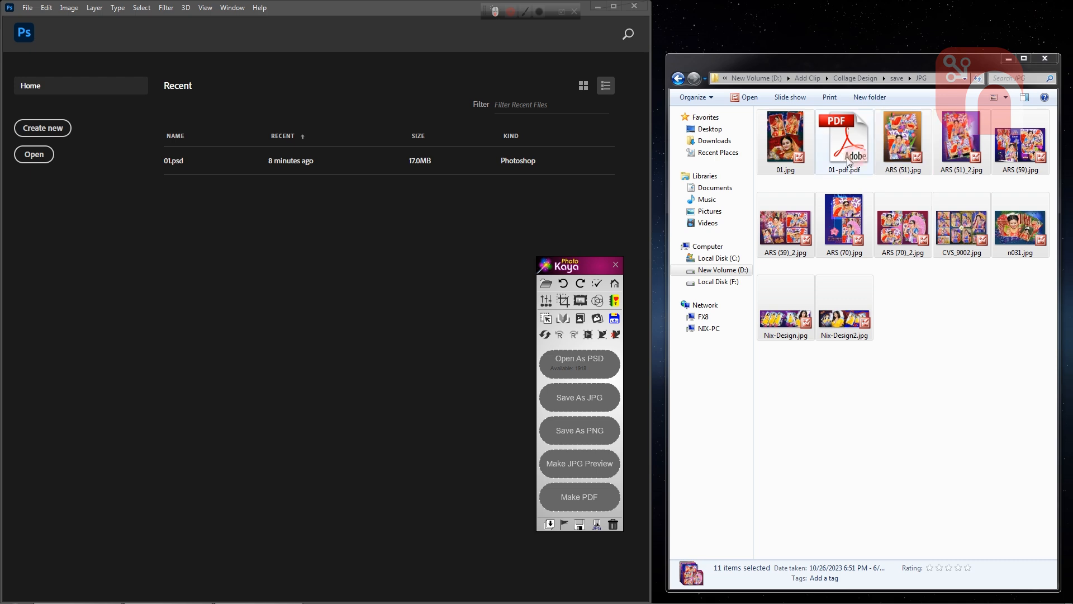
{"action": "left_click", "coordinate": [844, 141]}
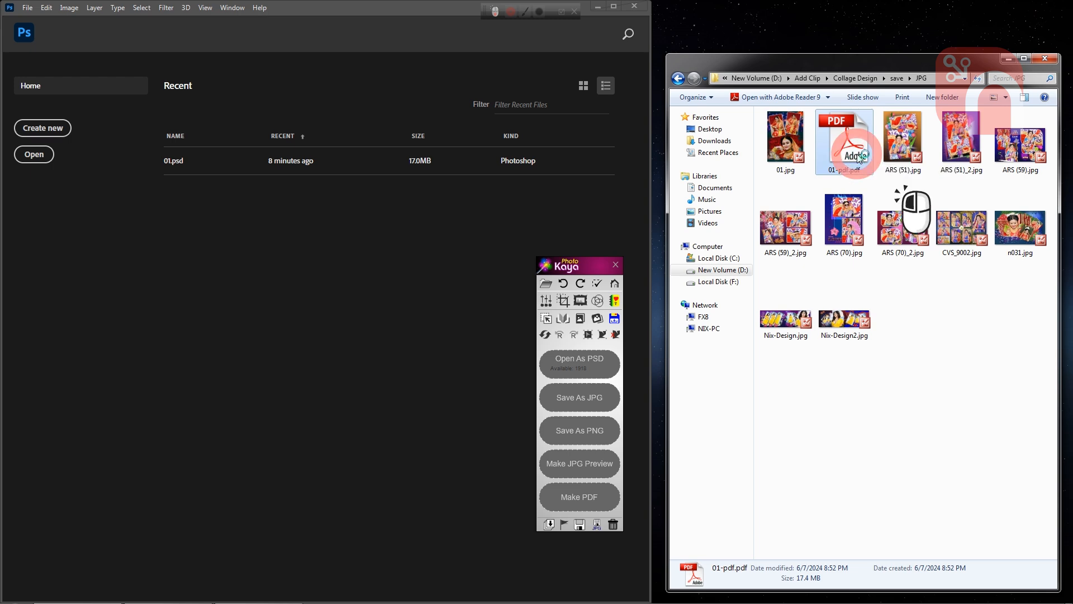
- Reopen 01-pdf.pdf in Adobe Reader, decline full screen and set magnification to 100%
{"action": "double_click", "coordinate": [843, 137]}
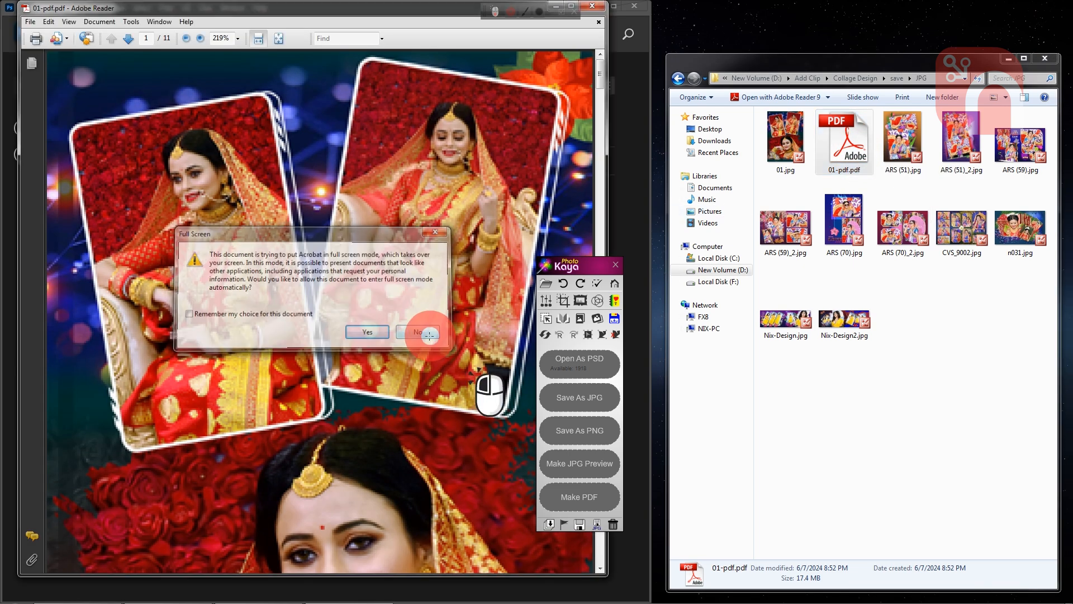
{"action": "left_click", "coordinate": [417, 332]}
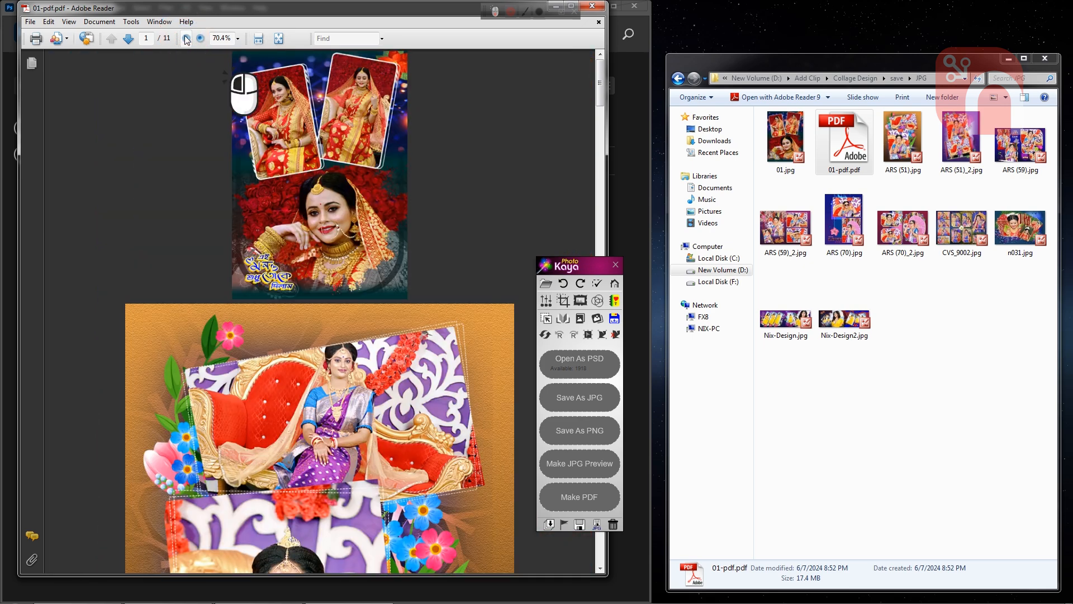
{"action": "left_click", "coordinate": [236, 38]}
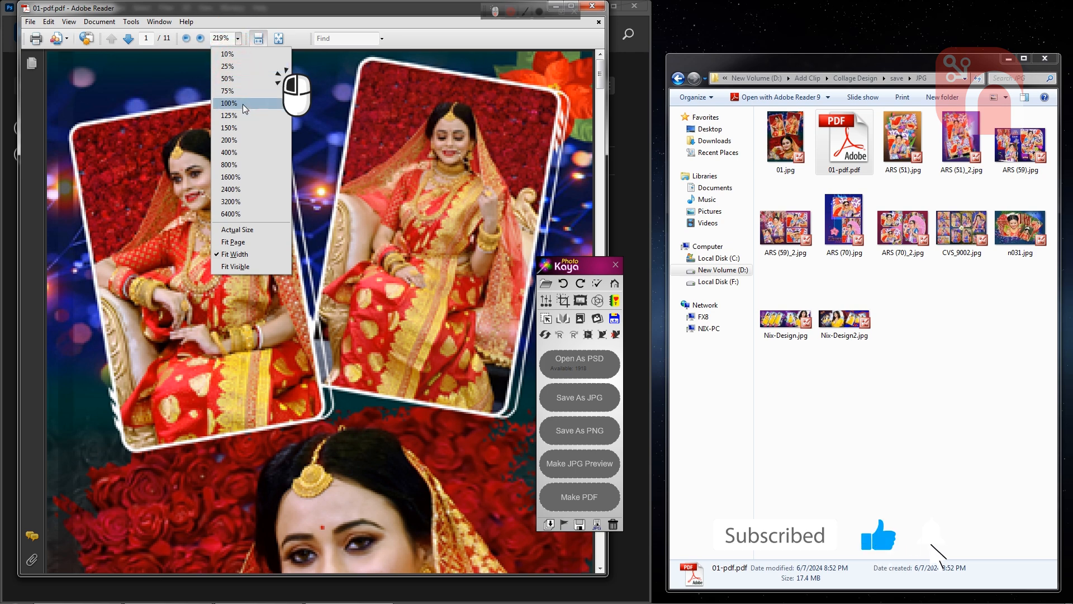
{"action": "left_click", "coordinate": [229, 104]}
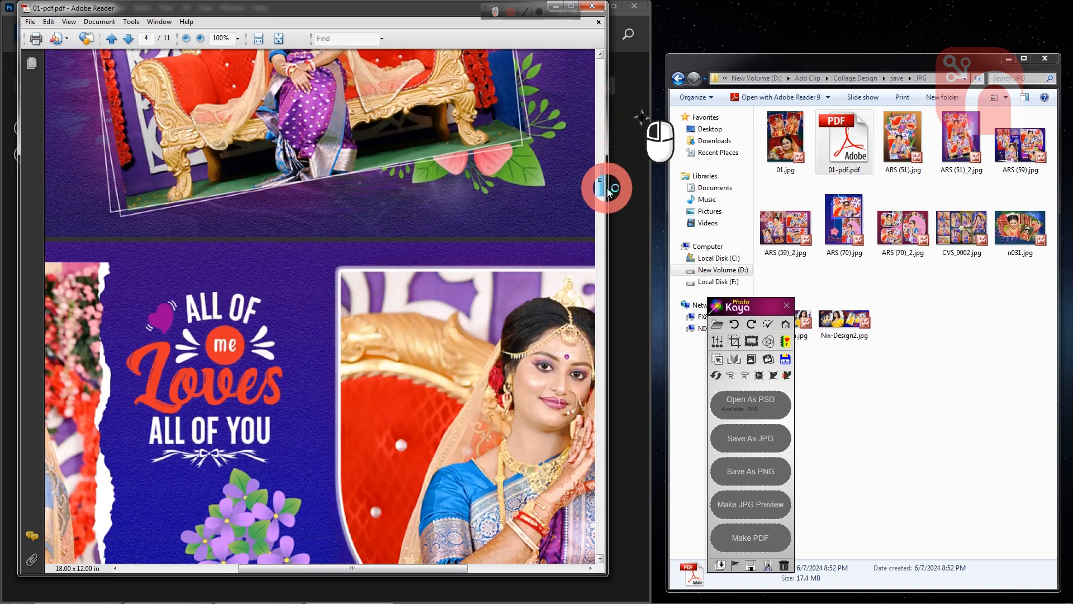
{"action": "scroll", "scroll_direction": "down", "scroll_amount": 3}
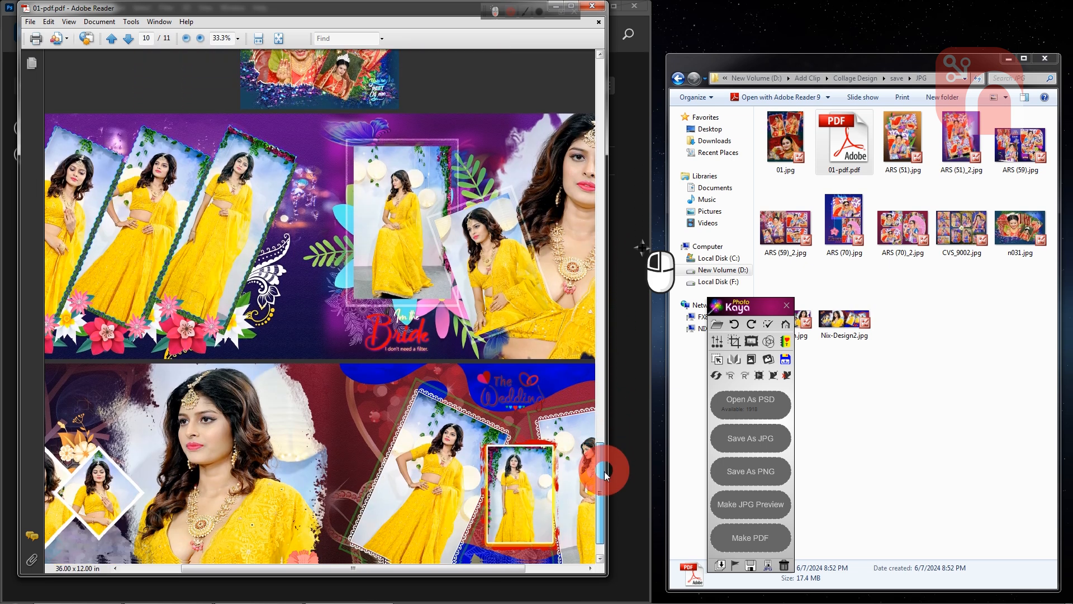
{"action": "scroll", "scroll_direction": "down", "scroll_amount": 3}
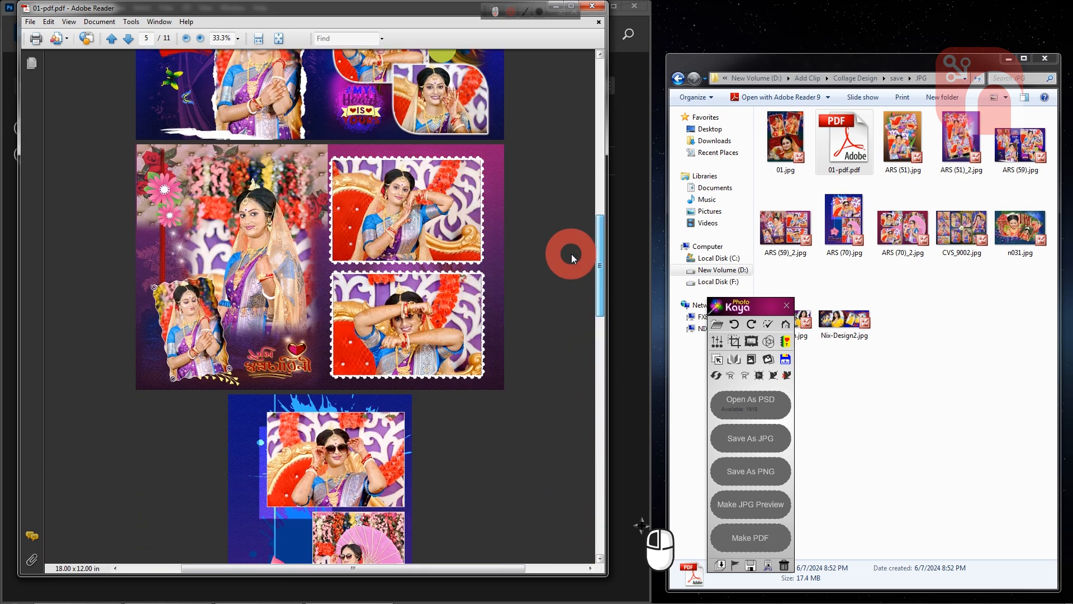
{"action": "left_click_drag", "start_coordinate": [597, 256], "coordinate": [596, 155]}
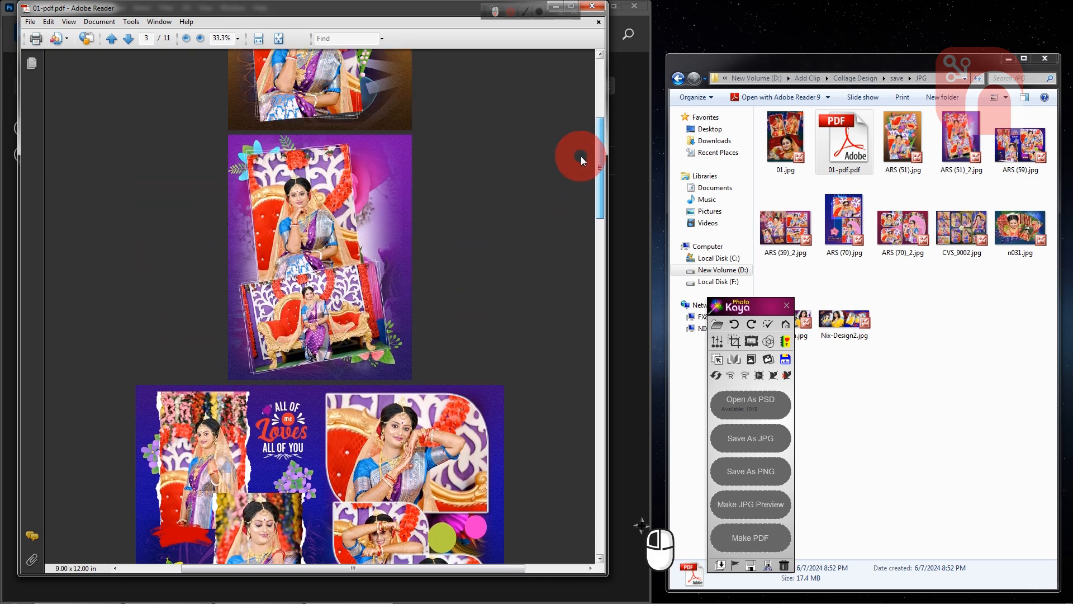